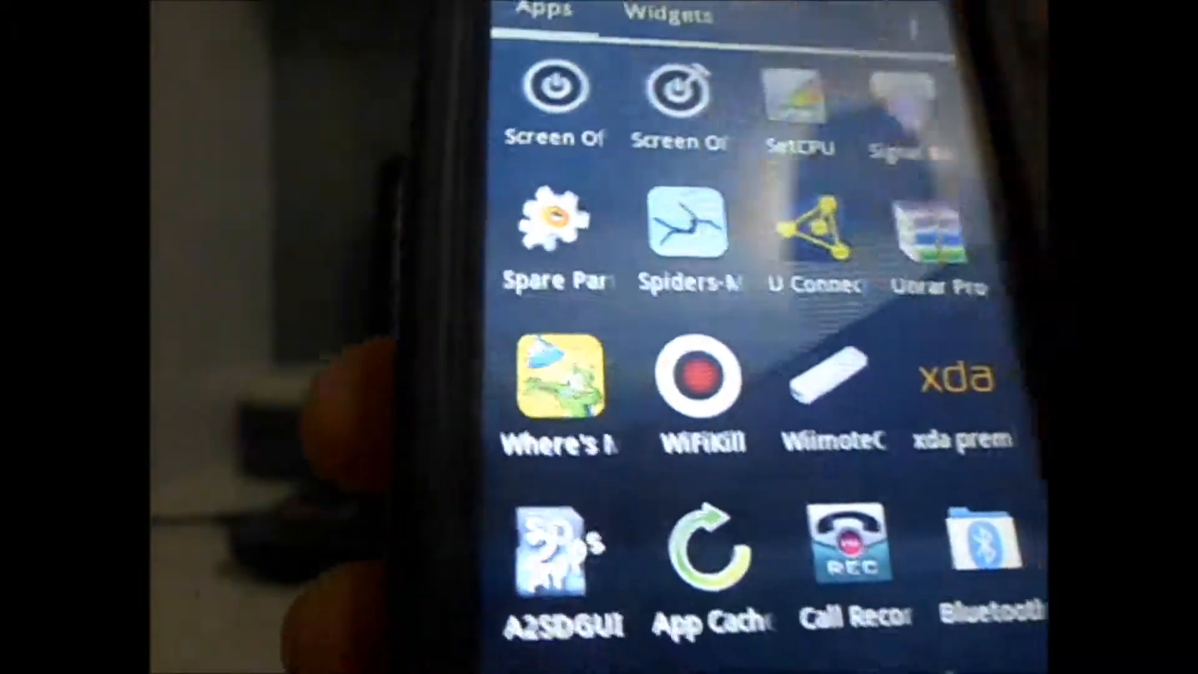
- Launch SetCPU from the app drawer, granting Superuser access to show 883/320 MHz frequencies
left_click(800, 107)
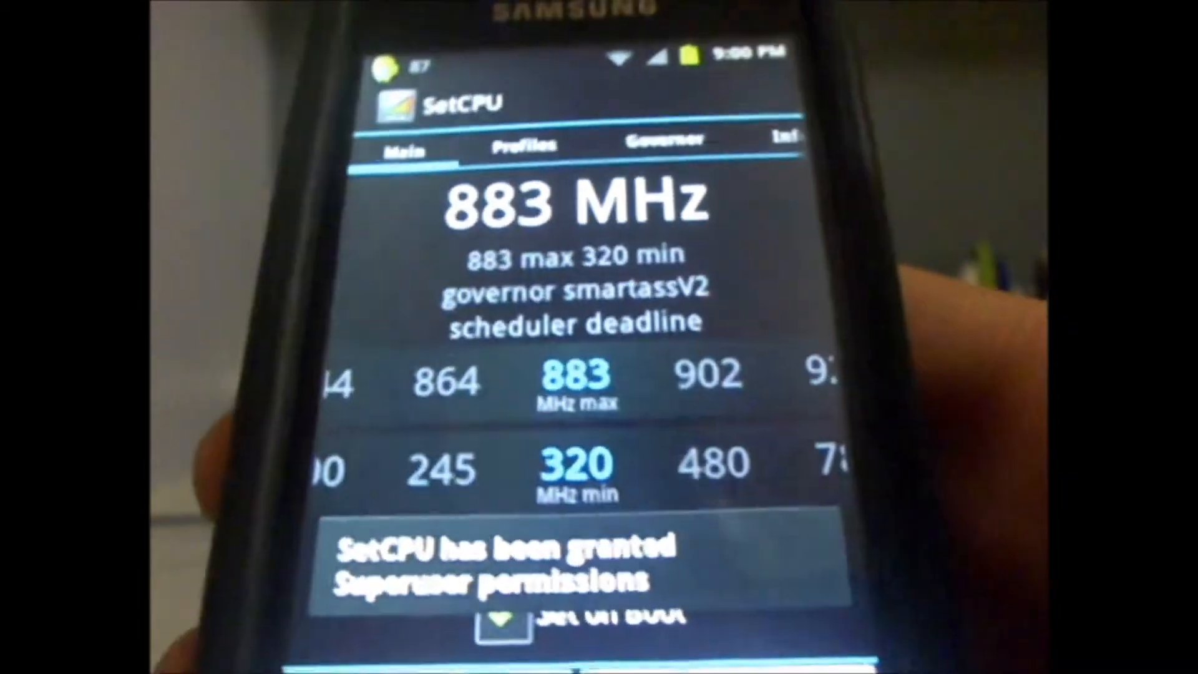